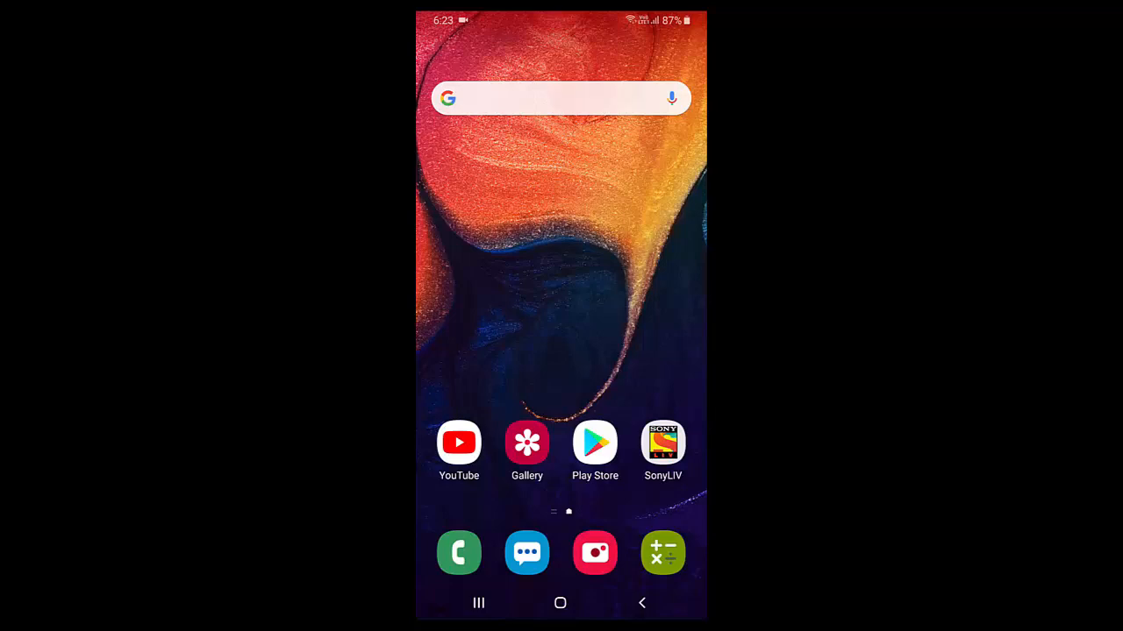
# - Peek into the Play Store, then back out to the app drawer page with the Office icon
pyautogui.click(595, 442)
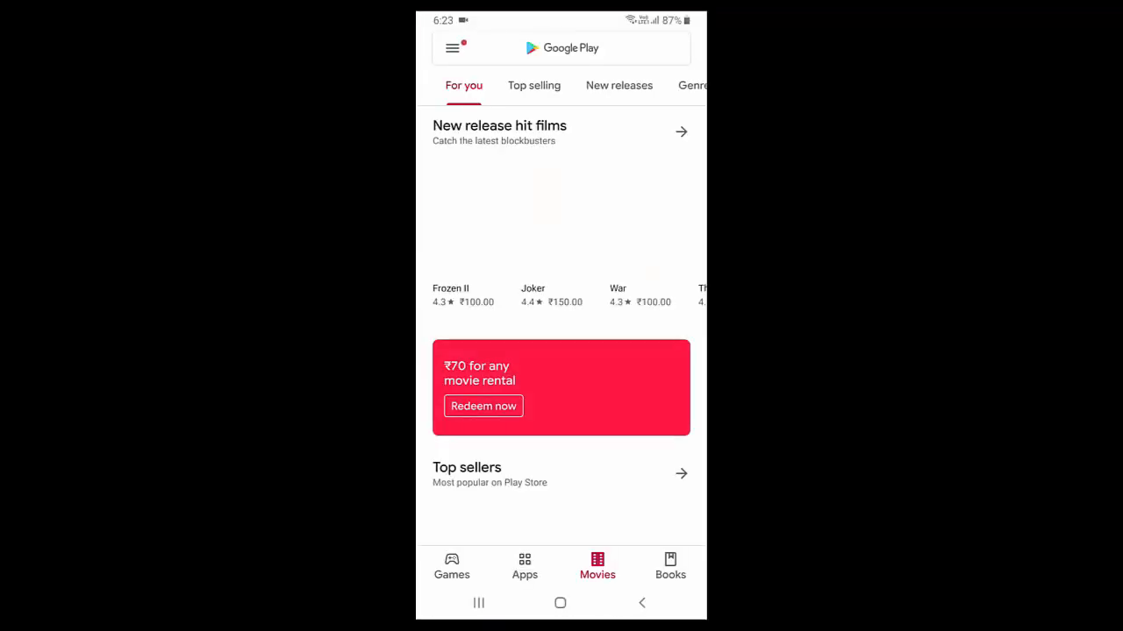
pyautogui.click(561, 49)
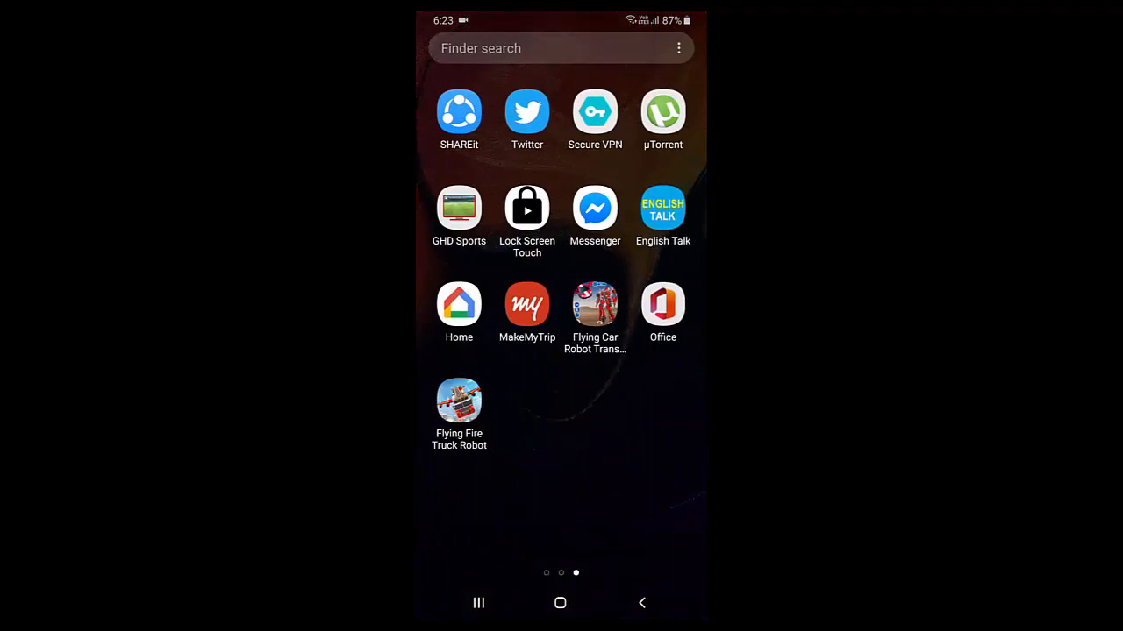
# - Launch Office, close the privacy notice and reveal the Notes, Lens and Documents create choices
pyautogui.click(663, 305)
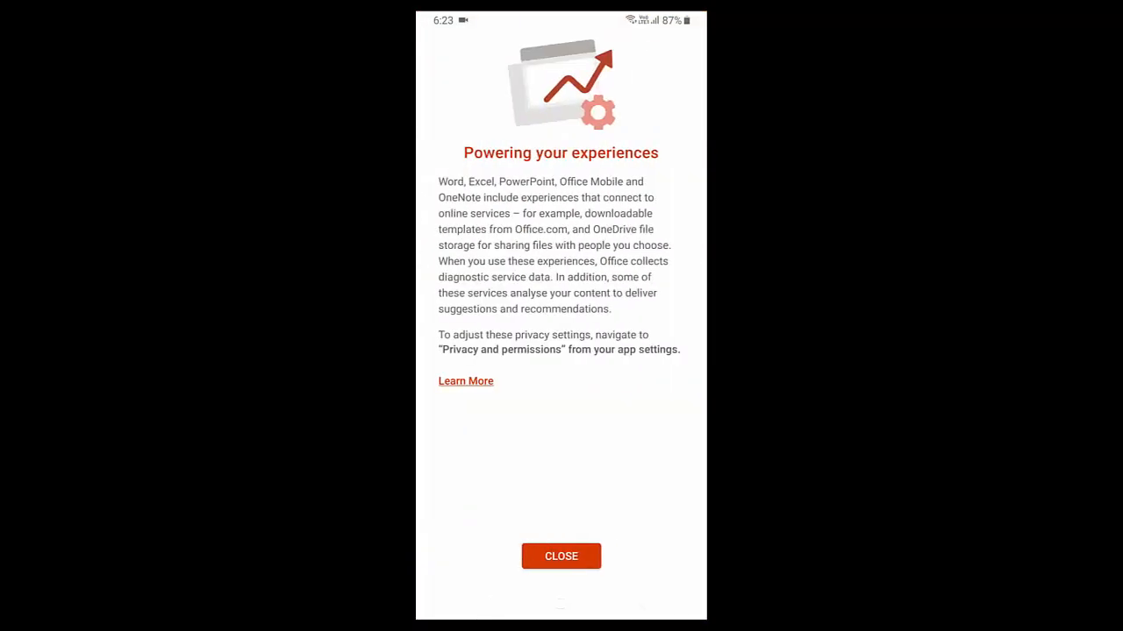
pyautogui.click(561, 556)
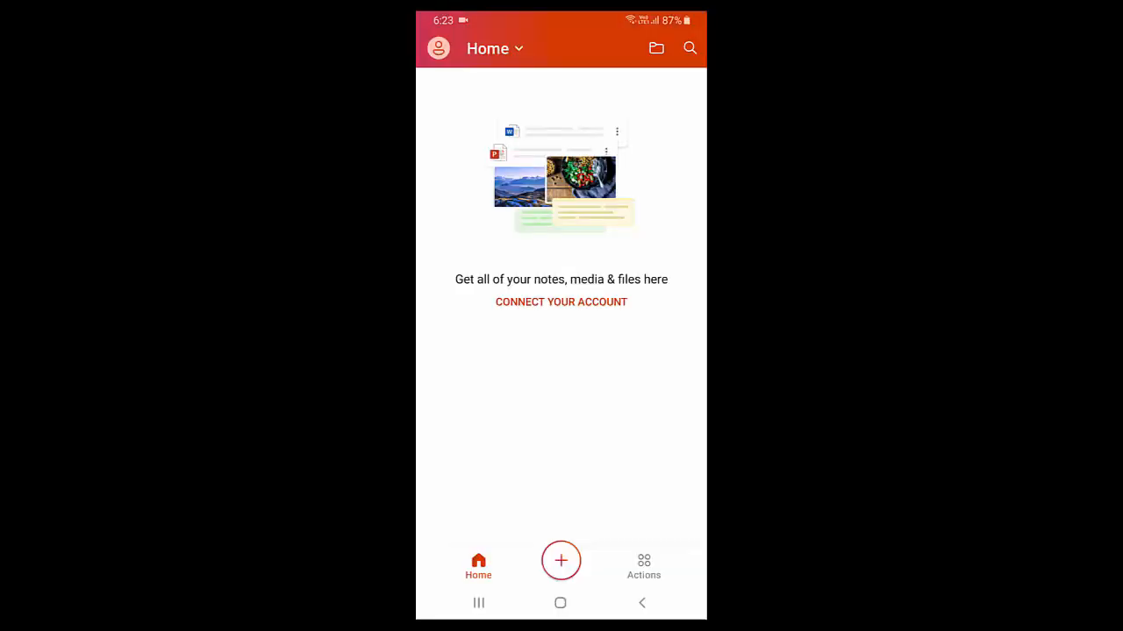
pyautogui.click(560, 561)
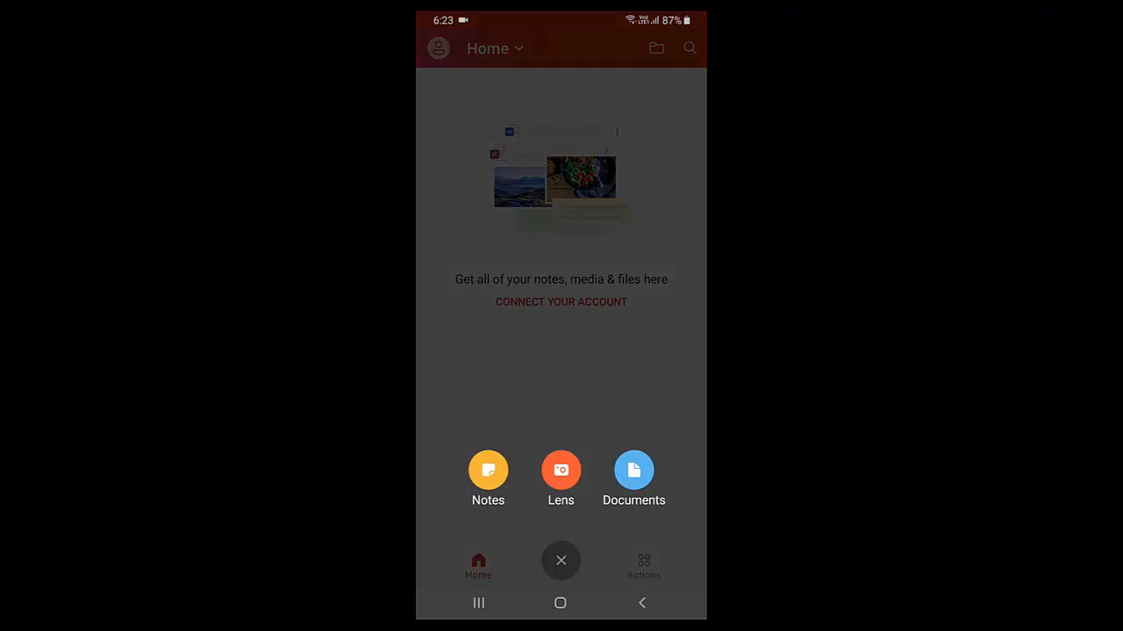
# - Start a blank Word document, enter "Hi" and "How are you", and check the View ribbon before returning home
pyautogui.click(560, 560)
pyautogui.write('Hi')
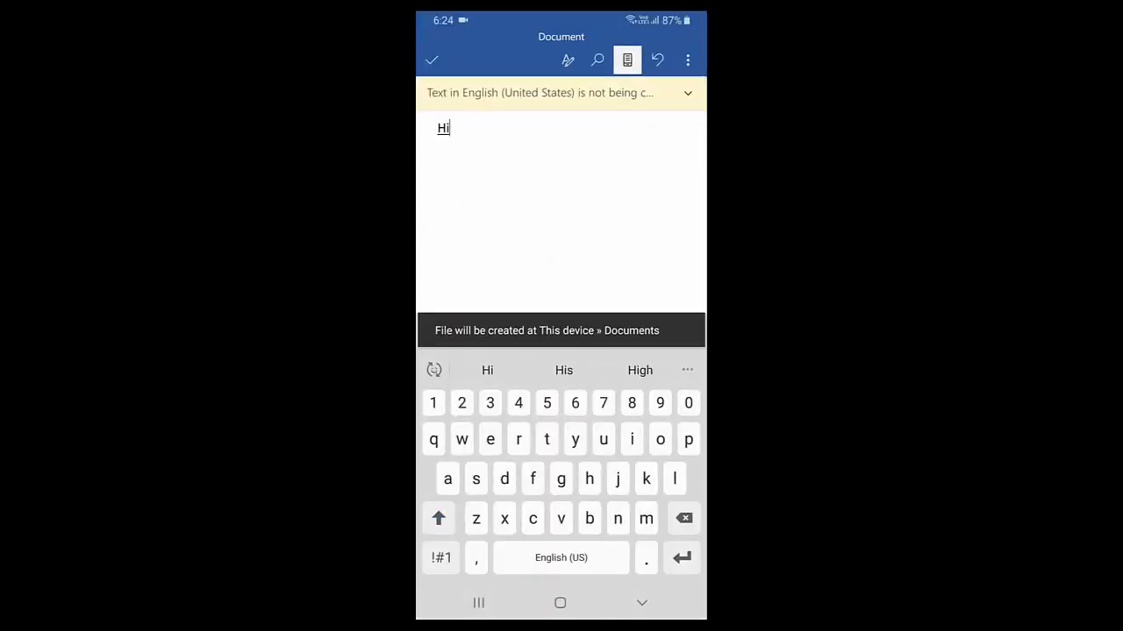
pyautogui.write('How are you')
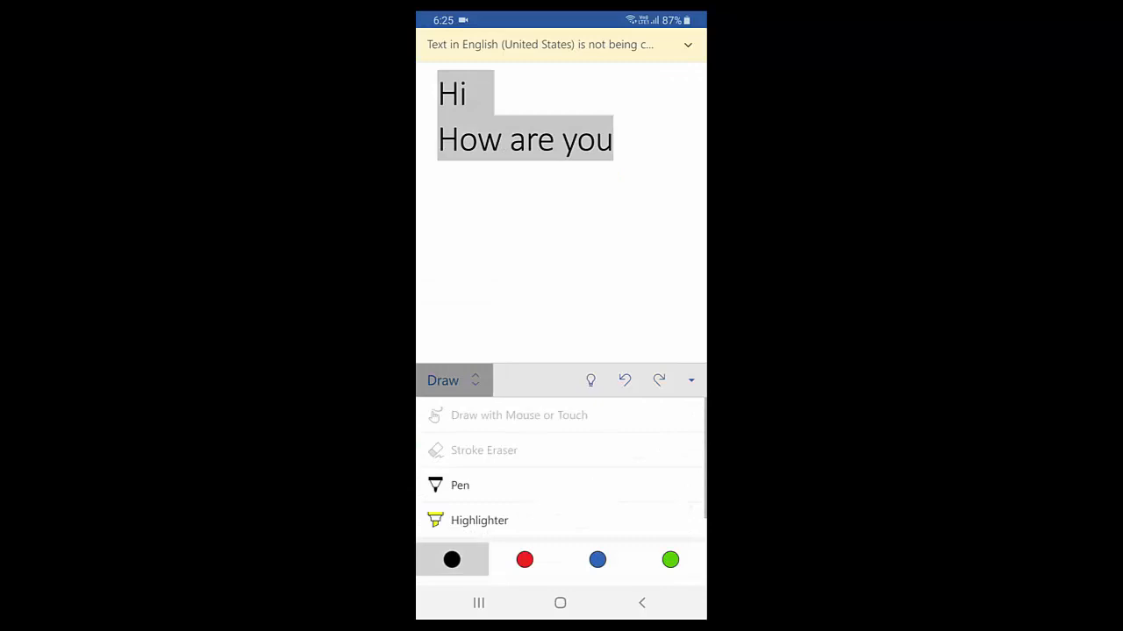
pyautogui.click(442, 381)
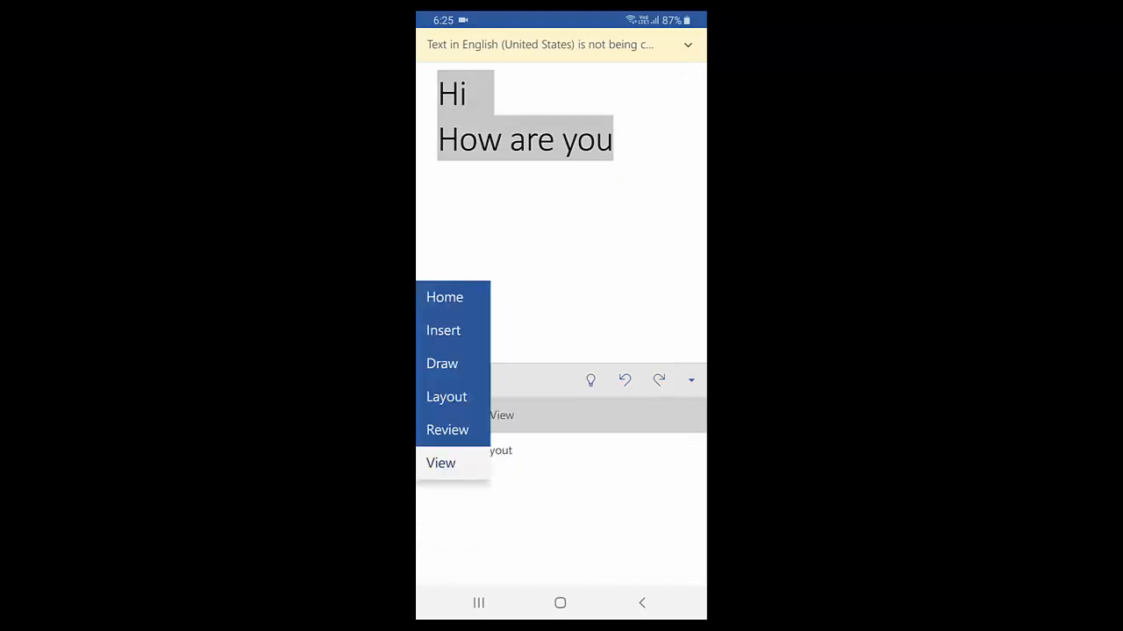
pyautogui.click(613, 220)
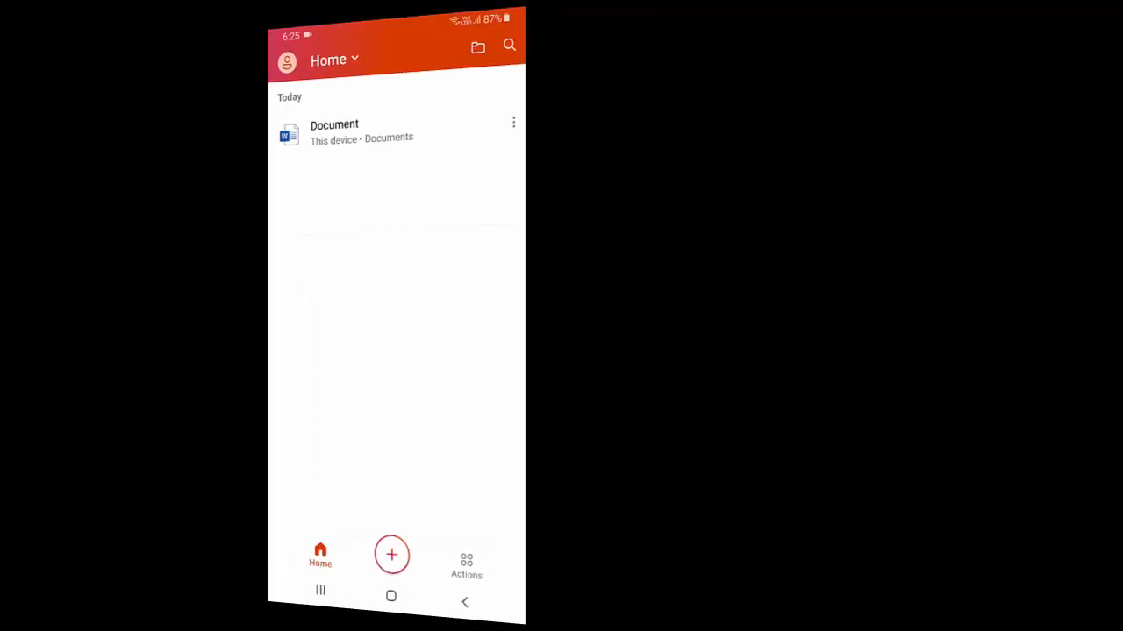
# - Start a blank Excel workbook, fill B4:E4 with 20, 30, 40 and 90, and return to the file list
pyautogui.click(391, 555)
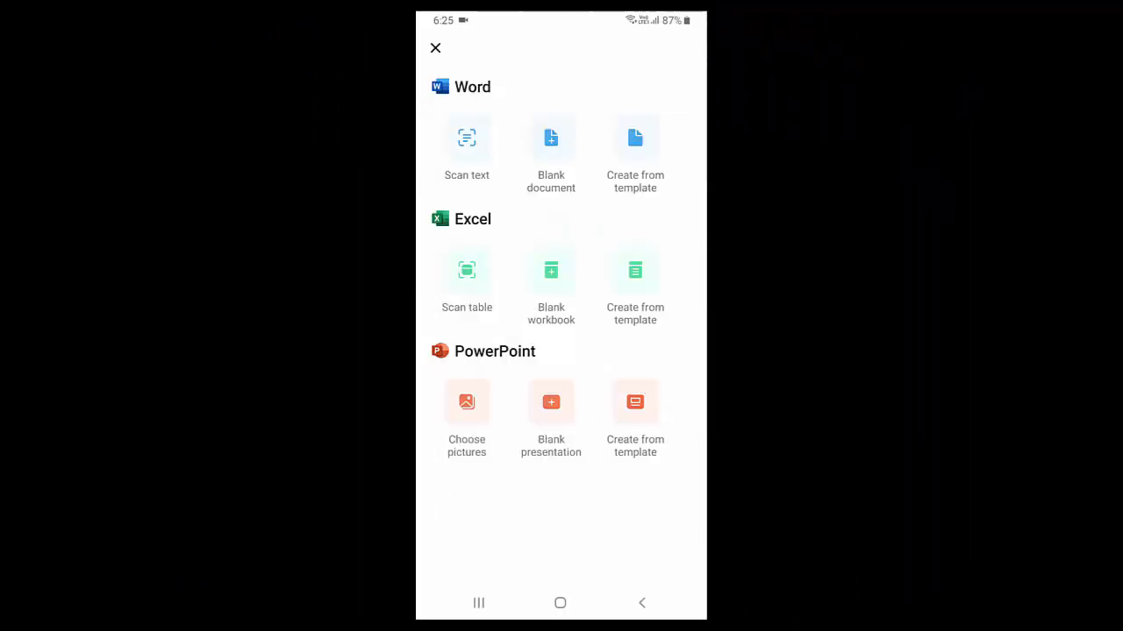
pyautogui.click(551, 270)
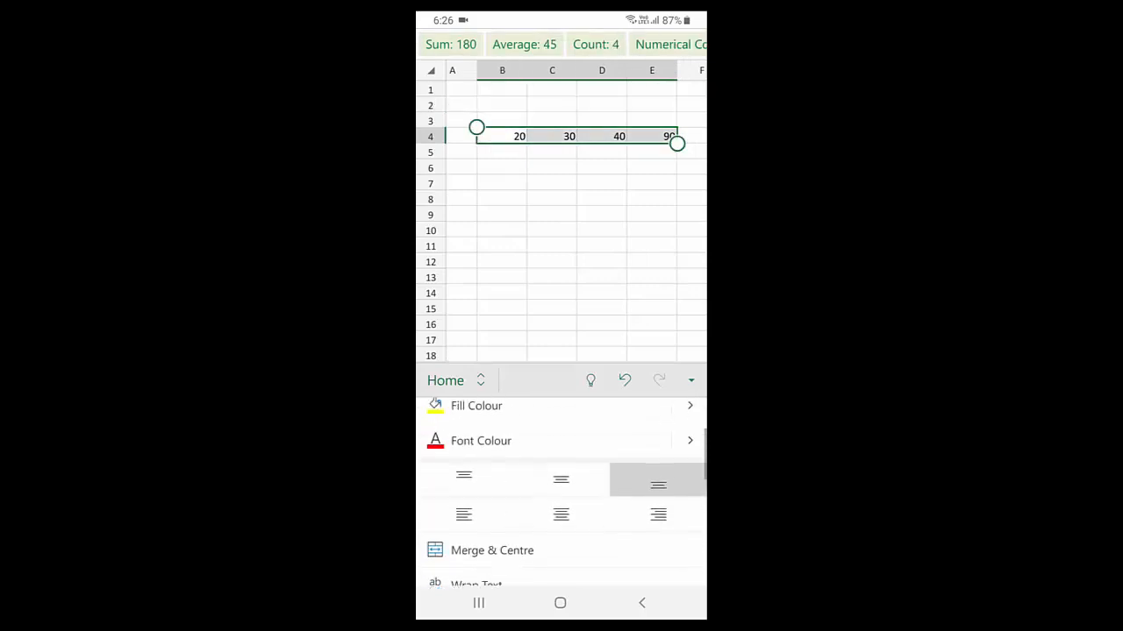
pyautogui.scroll(-3)
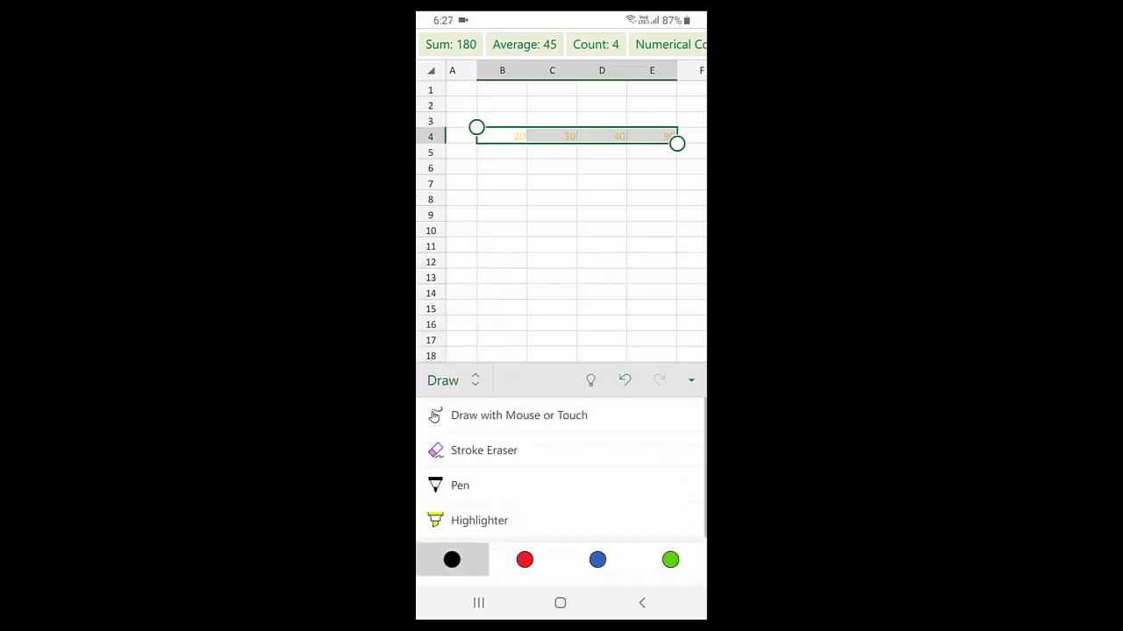
pyautogui.click(442, 381)
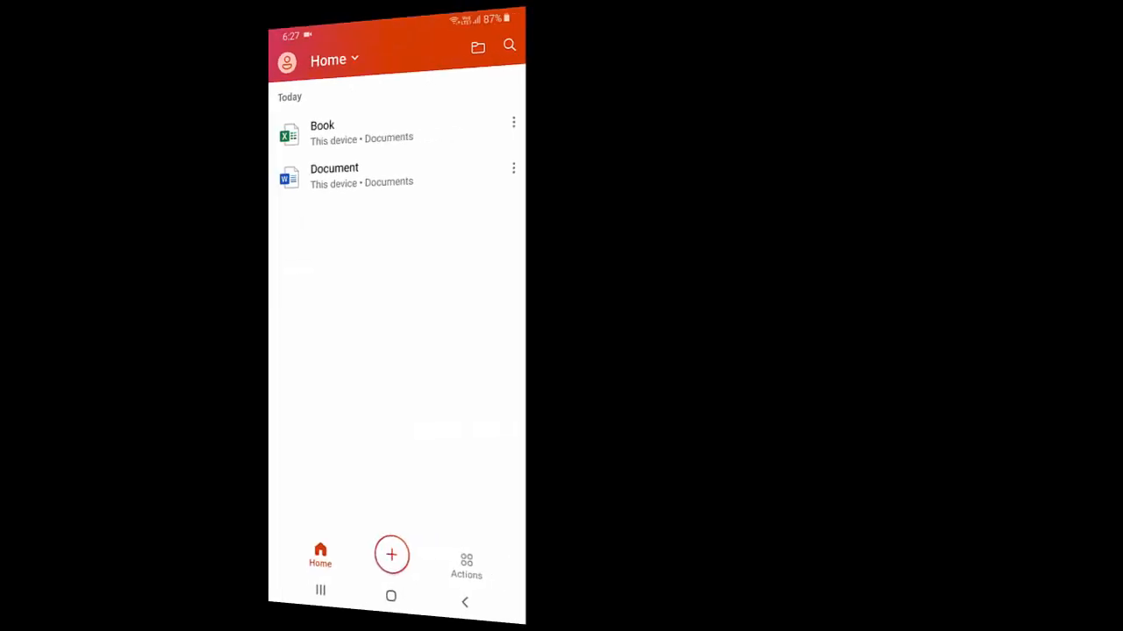
# - Start a blank PowerPoint presentation, enter the title text on slide one and confirm the edit
pyautogui.click(391, 554)
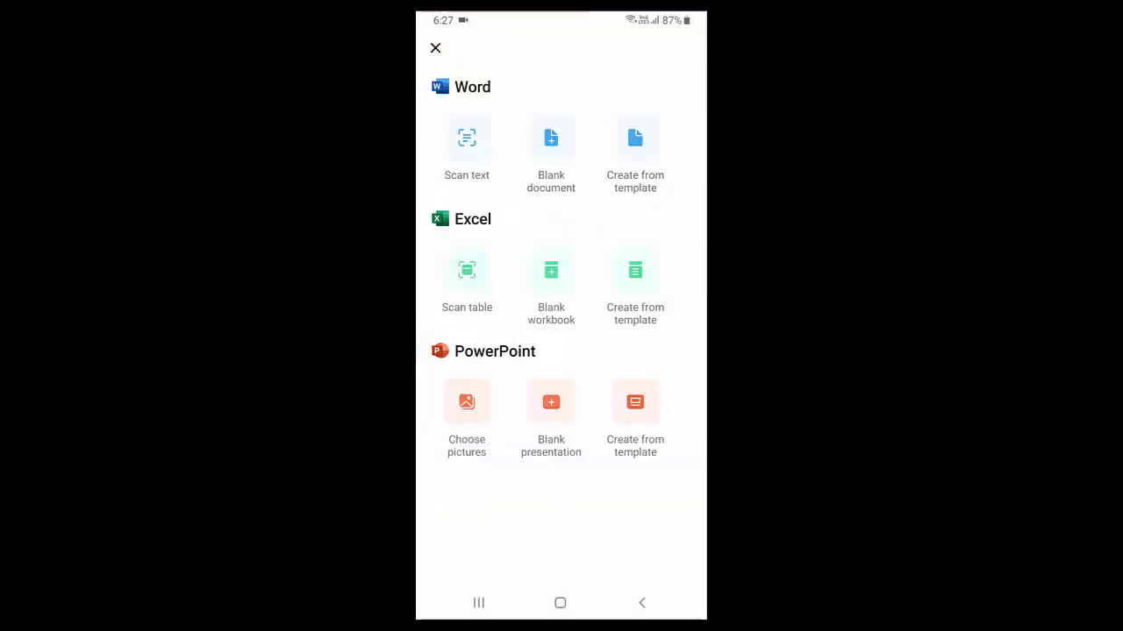
pyautogui.click(551, 402)
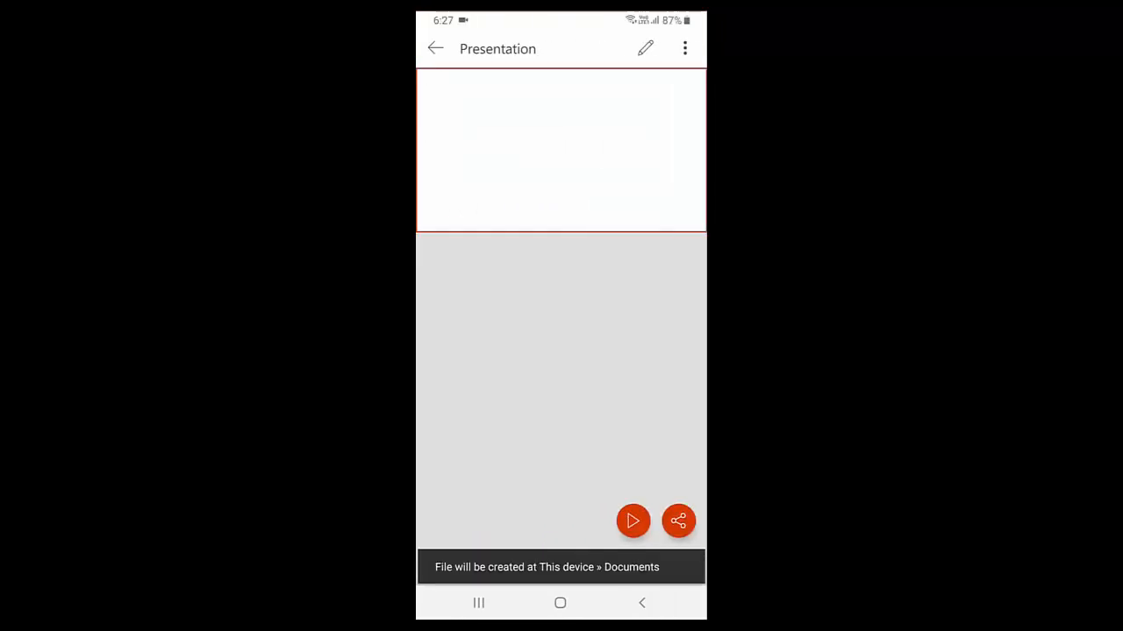
pyautogui.click(684, 49)
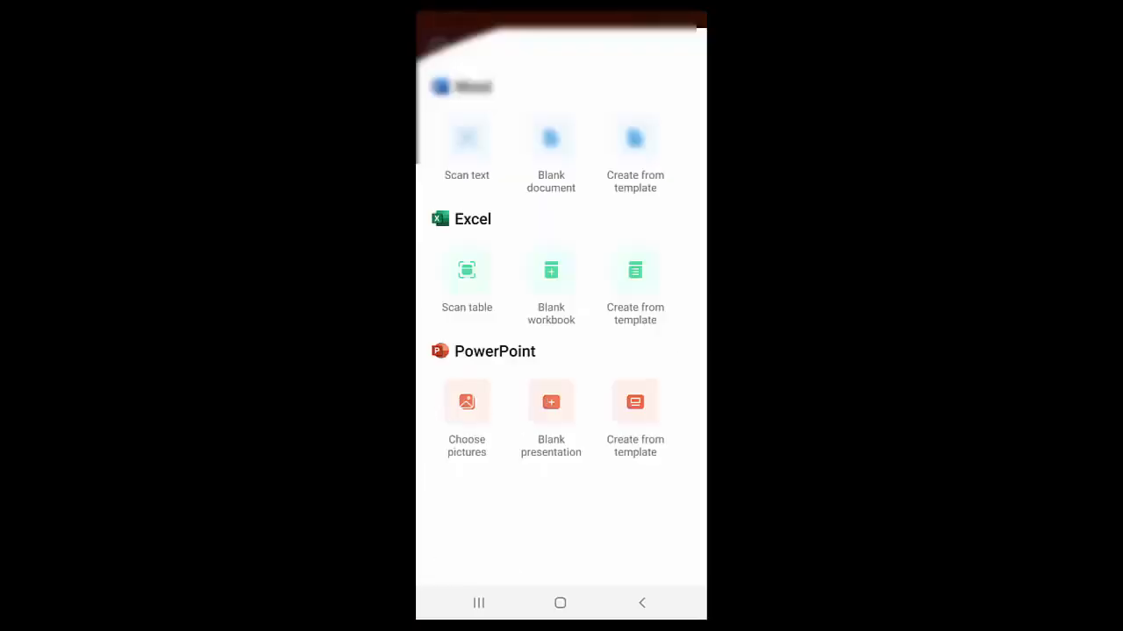
pyautogui.click(551, 401)
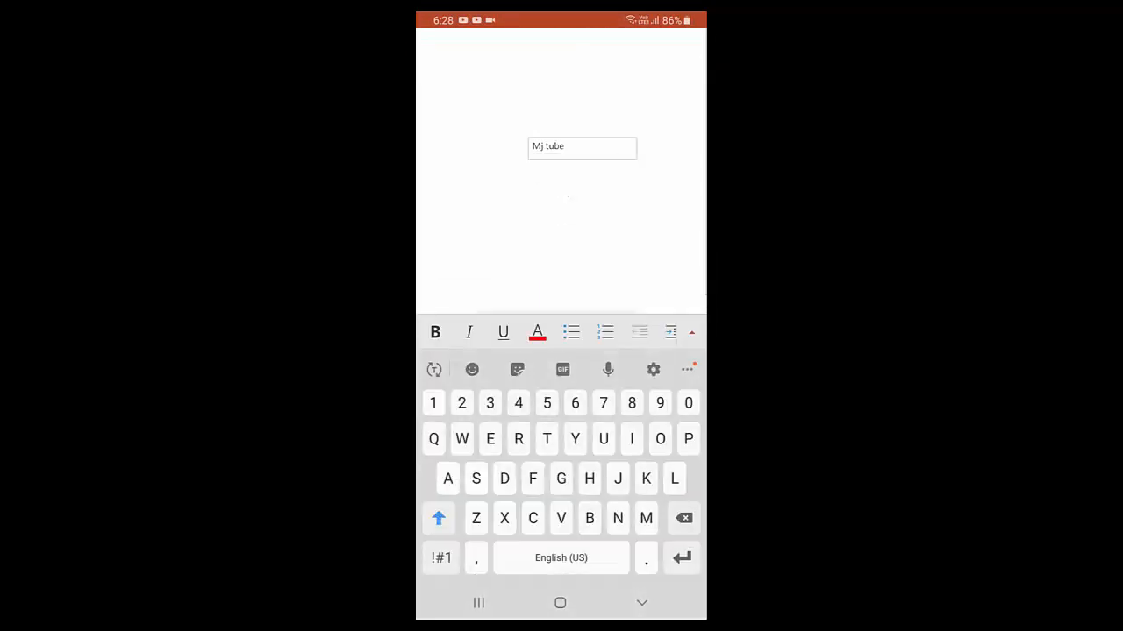
pyautogui.click(431, 59)
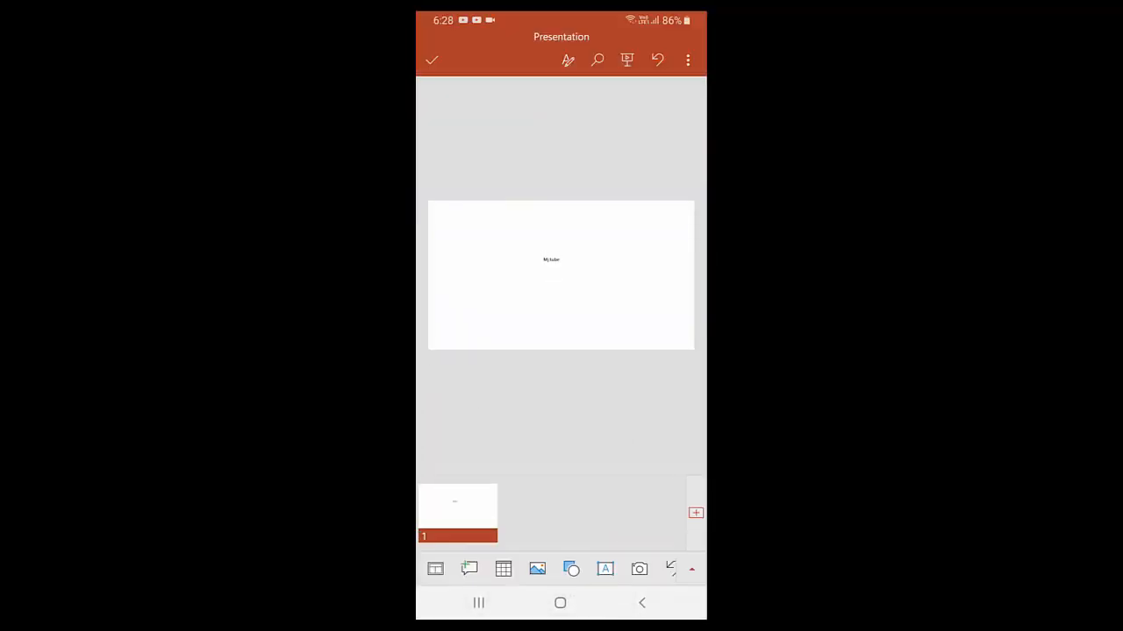
pyautogui.click(567, 59)
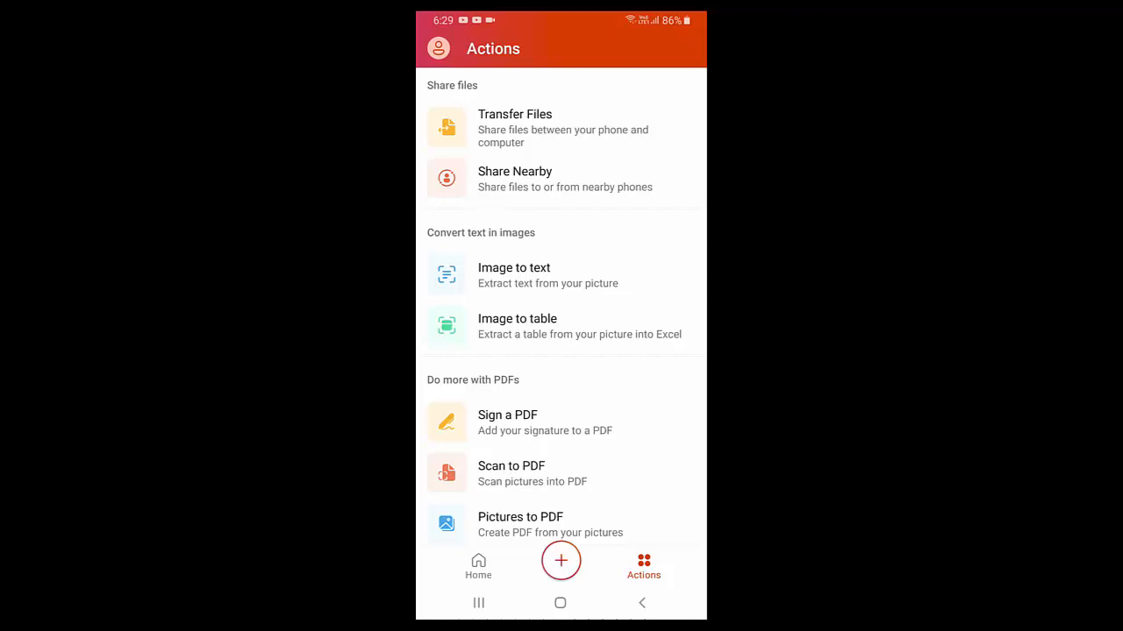
pyautogui.scroll(-3)
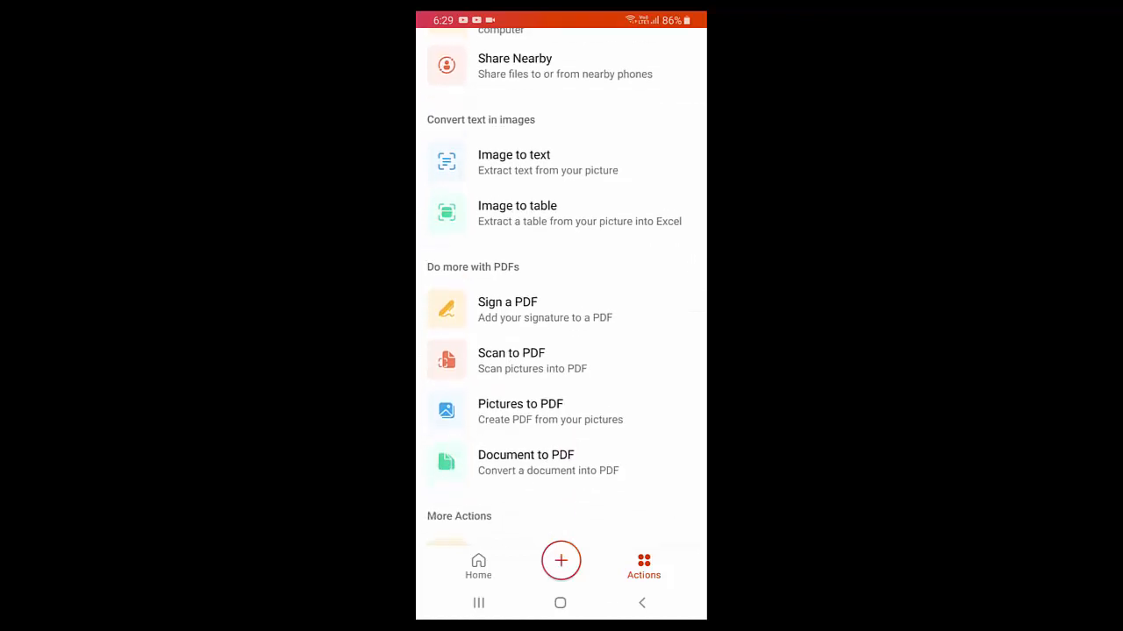
pyautogui.scroll(-3)
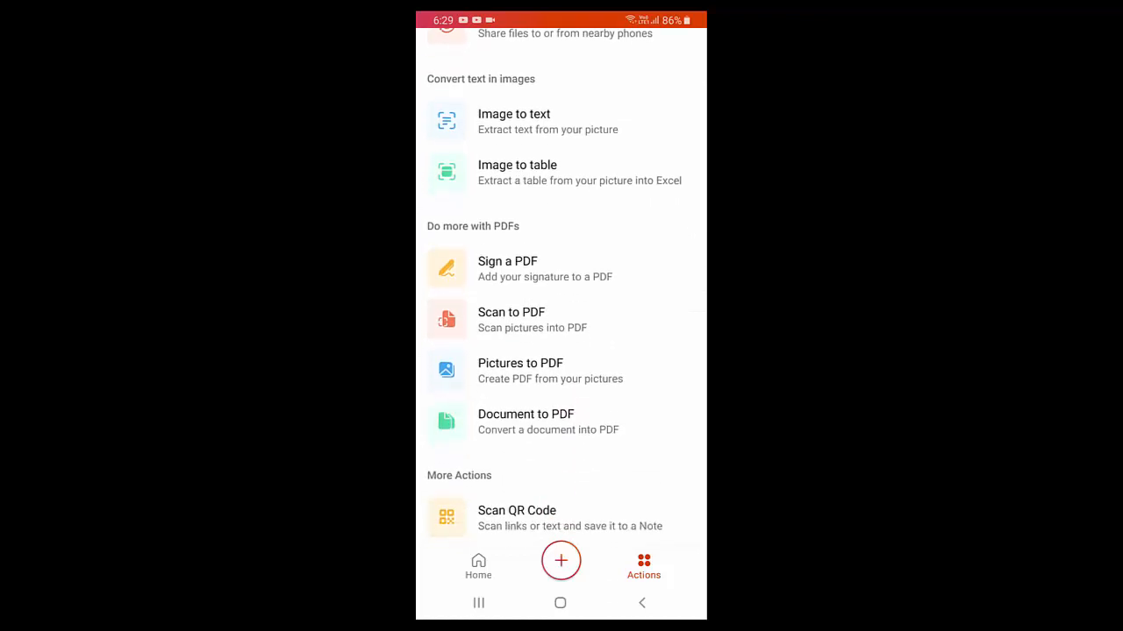
pyautogui.scroll(-3)
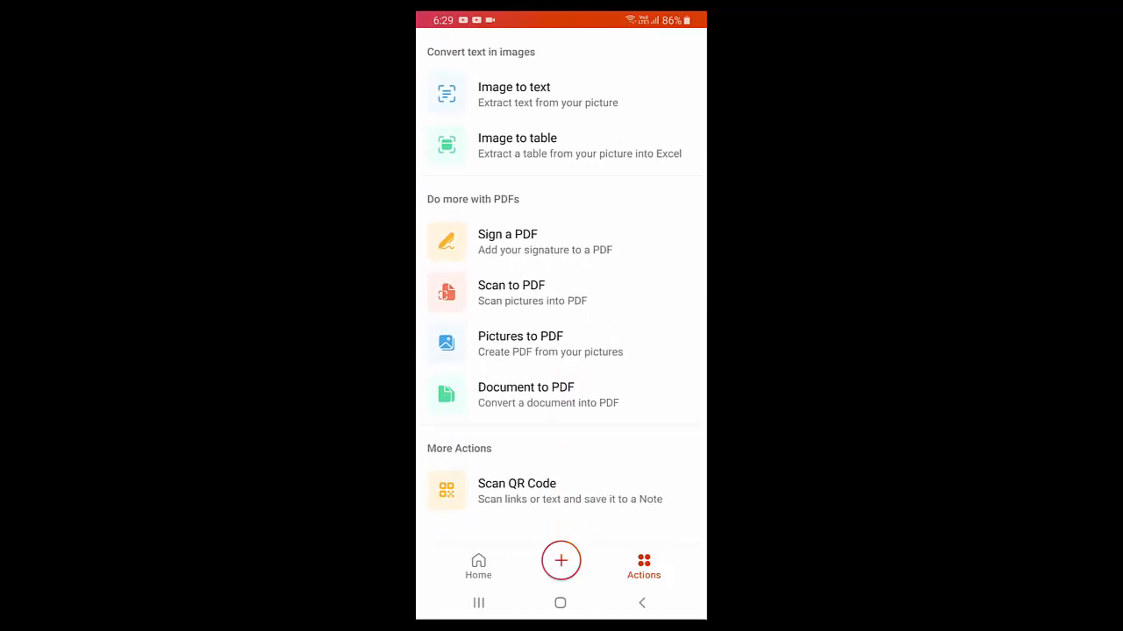
pyautogui.scroll(-3)
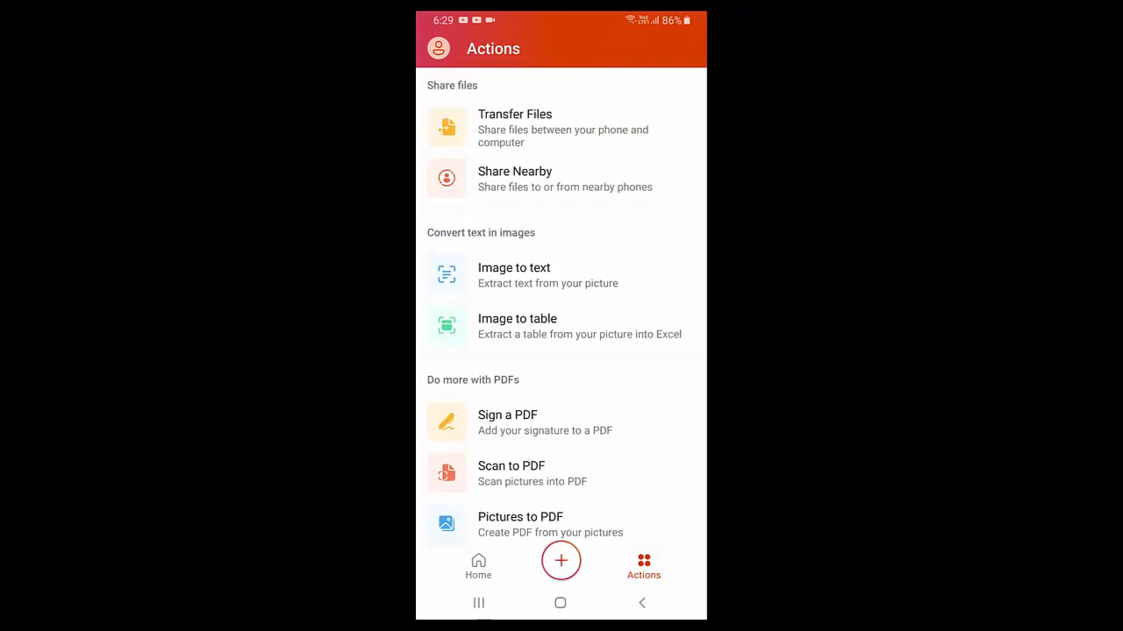